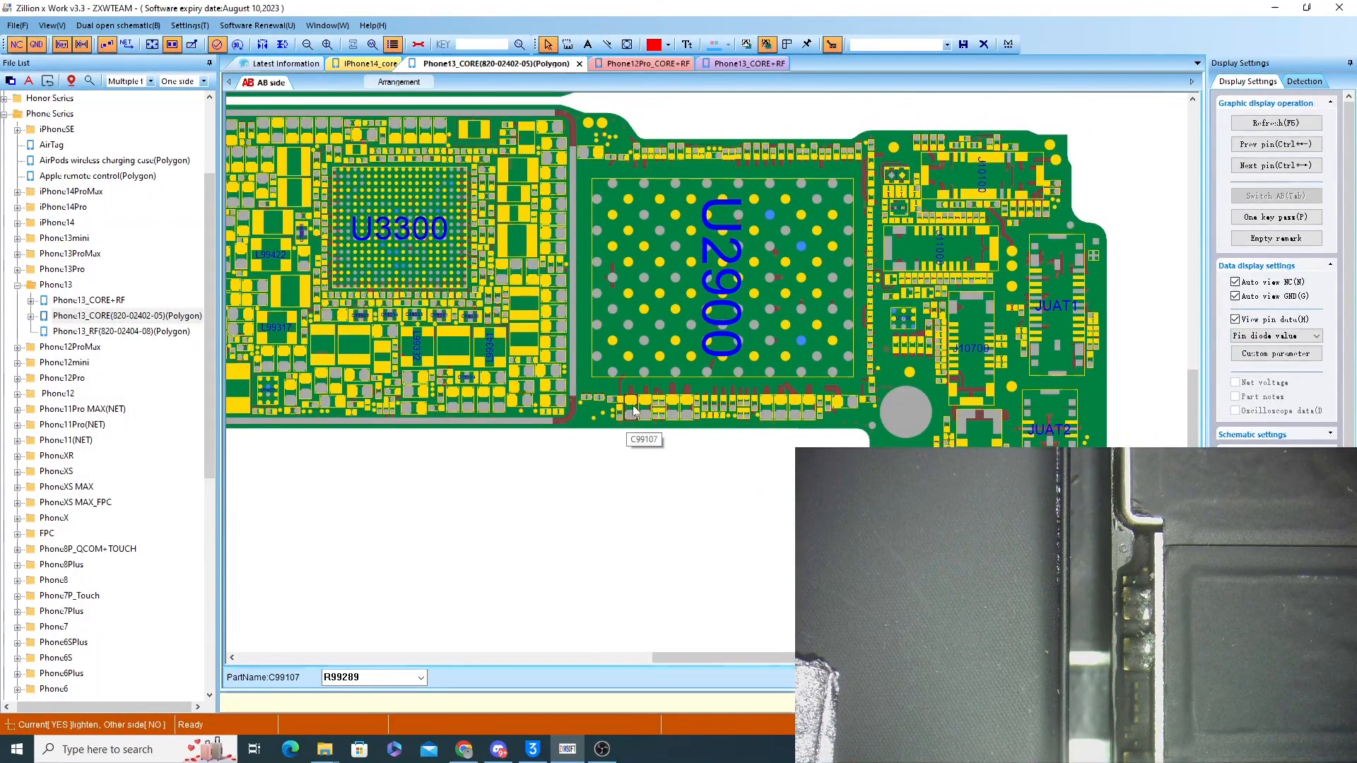
# - Select capacitor C99109 beneath U2900 so its connected 2.6 V net pins highlight in red
pyautogui.click(670, 403)
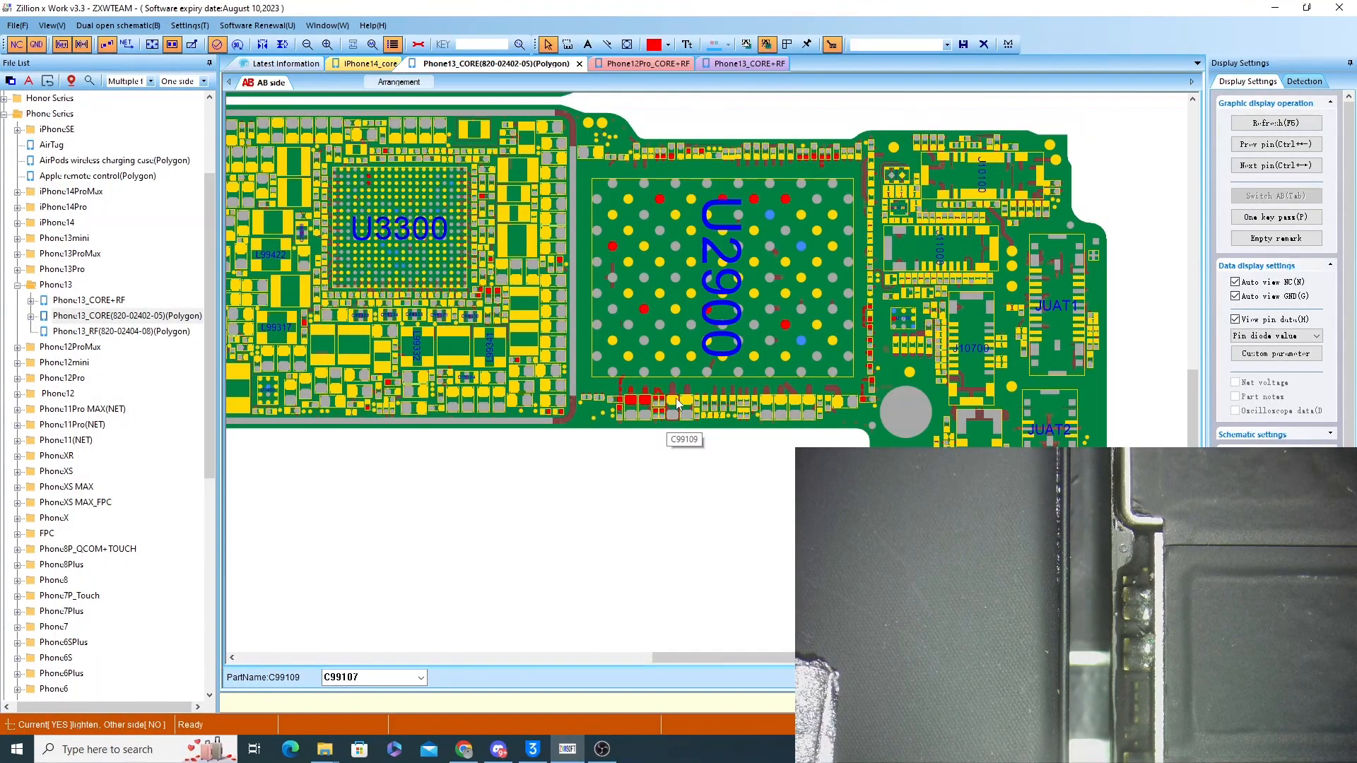